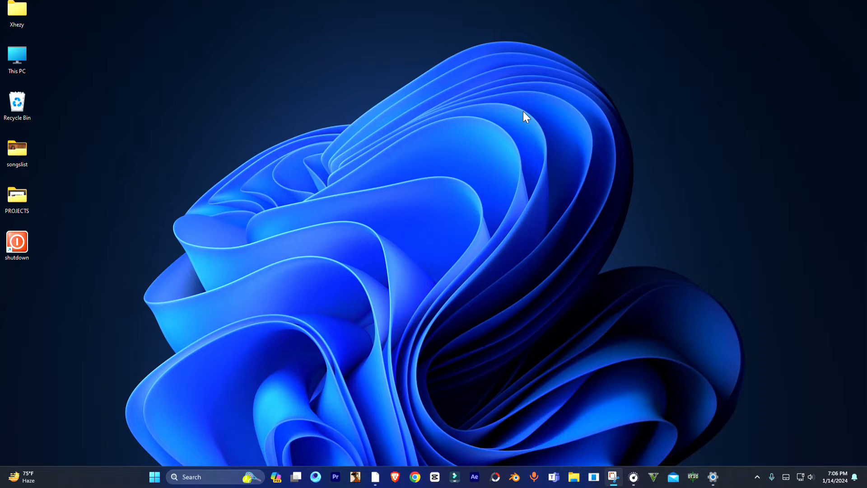
Delete the old shutdown shortcut from the desktop
left_click(17, 243)
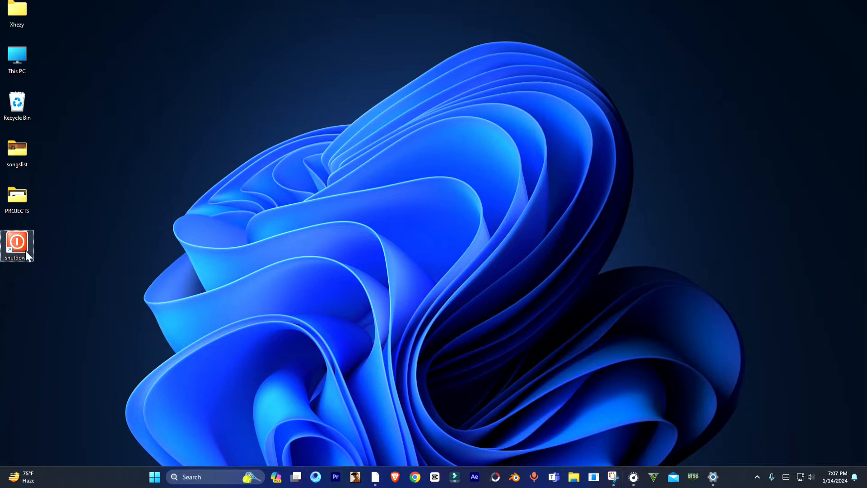
mouse_move(438, 292)
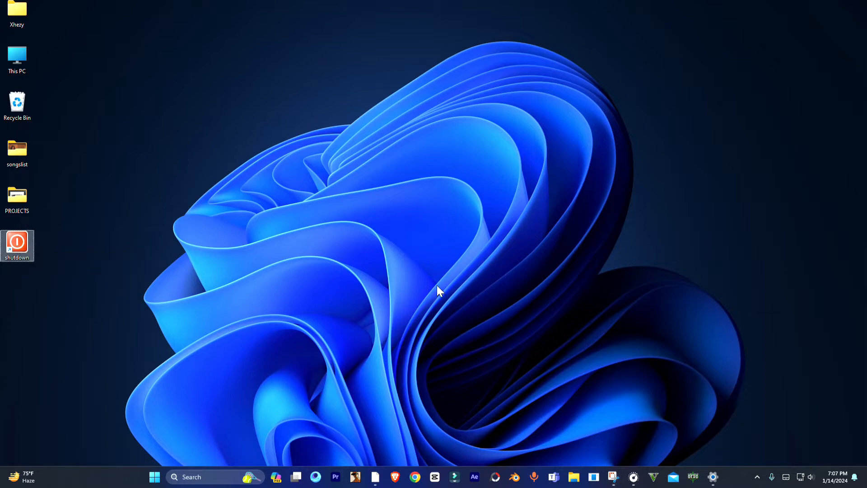
mouse_move(407, 262)
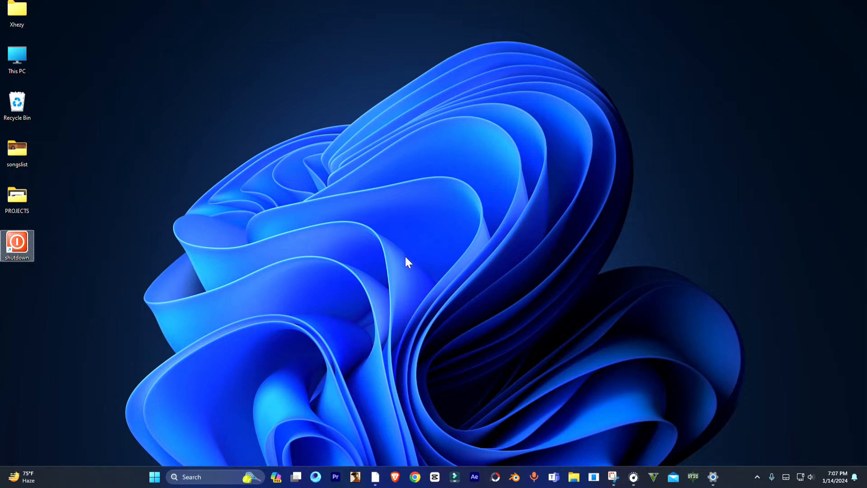
mouse_move(138, 261)
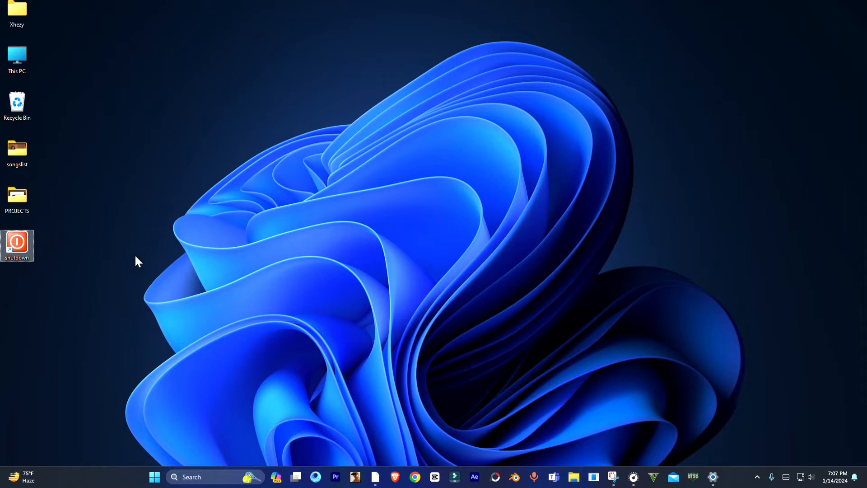
left_click(17, 246)
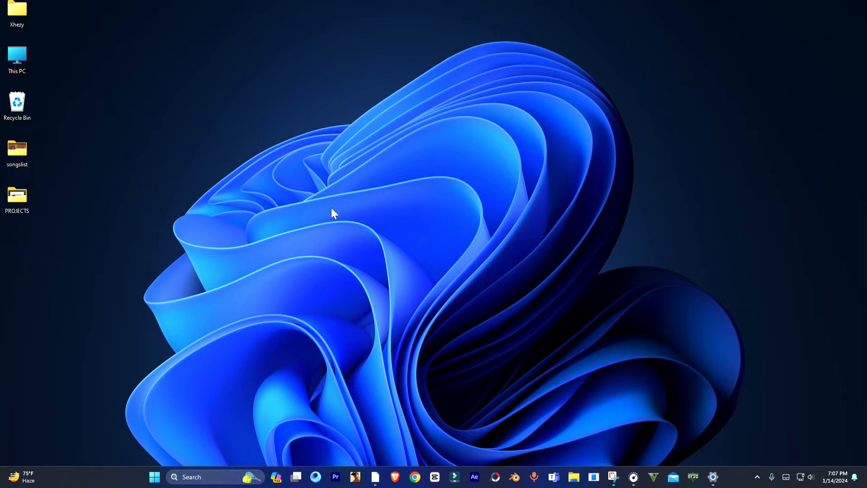
Show the desktop's full context menu with the New item list
right_click(334, 215)
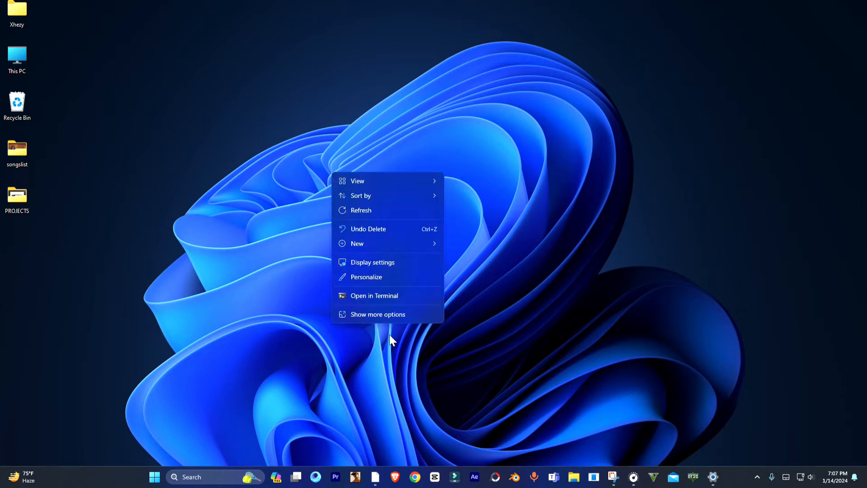
mouse_move(358, 243)
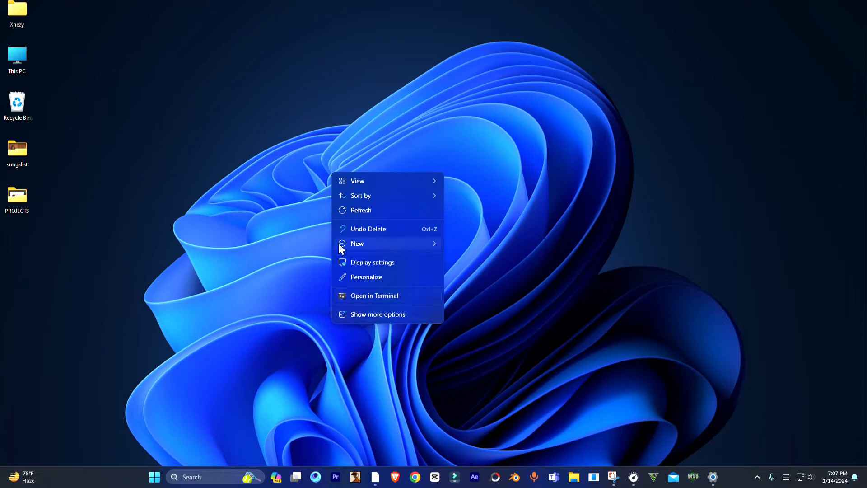
left_click(358, 243)
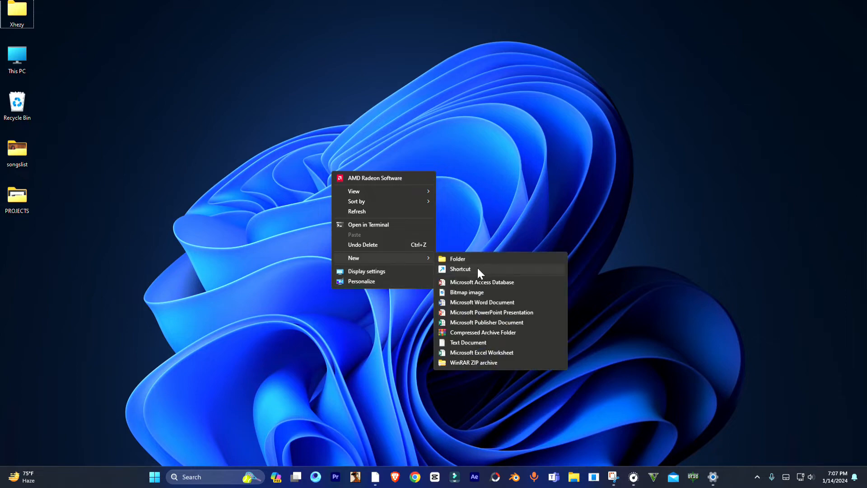
Create a shortcut targeting 'shutdown /s /t 0' and name it shutdown
left_click(460, 269)
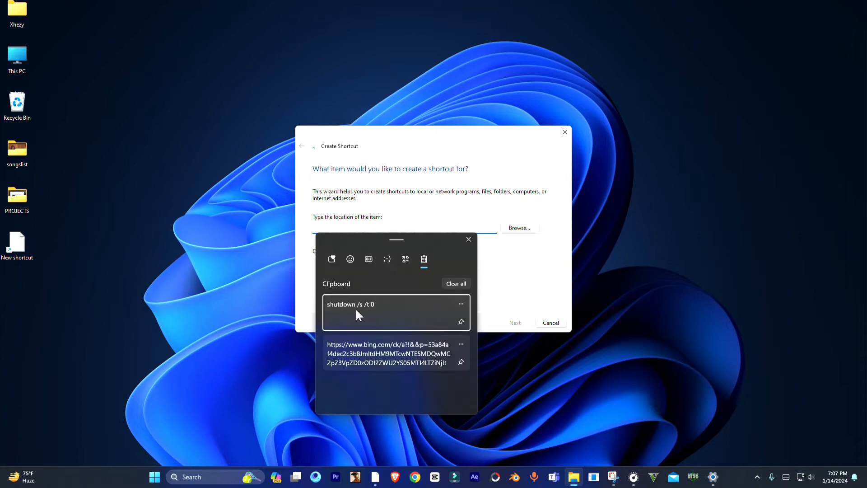
mouse_move(368, 309)
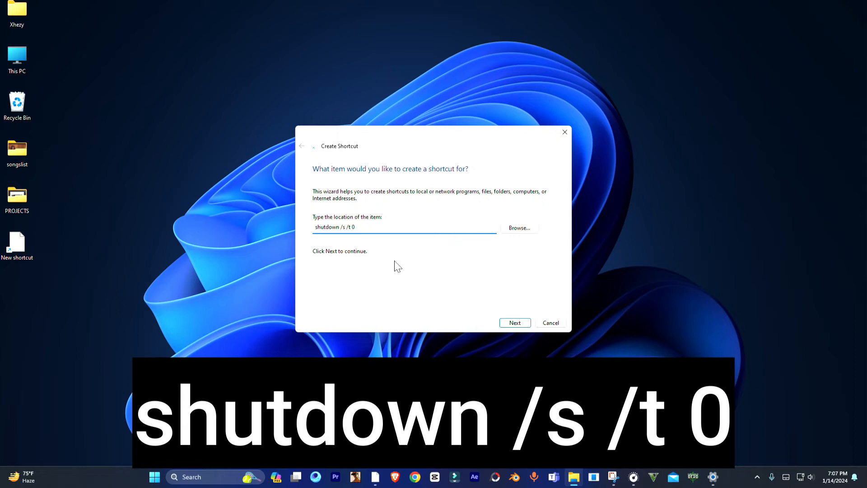
left_click(514, 323)
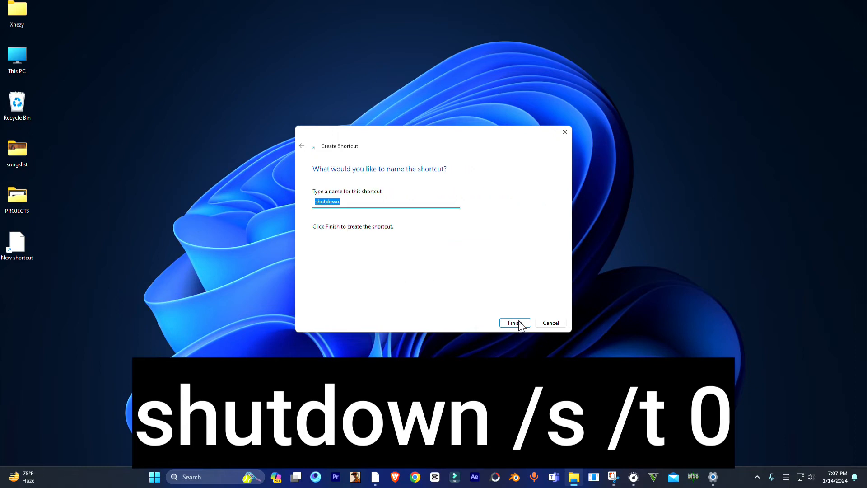
left_click(514, 322)
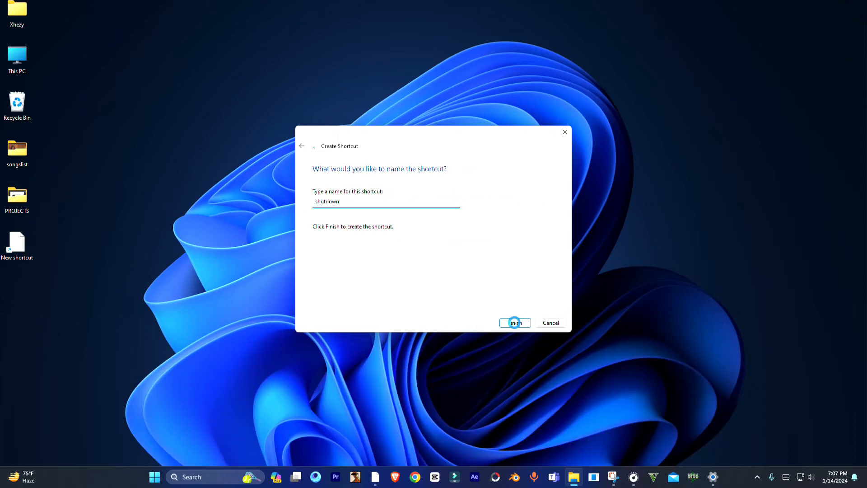
left_click(514, 322)
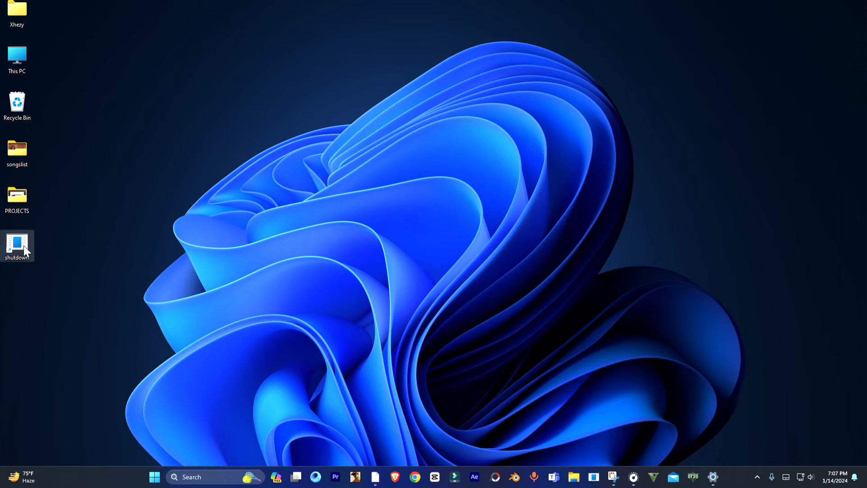
From the shortcut's Properties, begin Change Icon and acknowledge shutdown.exe has no icons
right_click(18, 246)
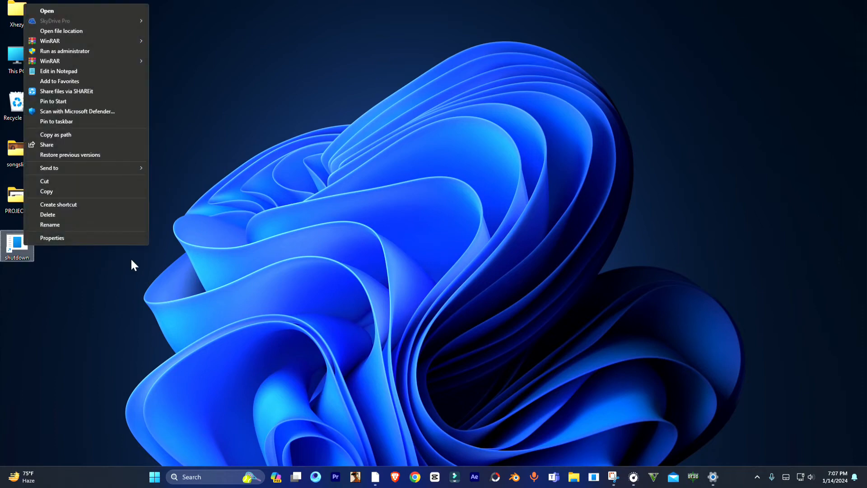
left_click(52, 238)
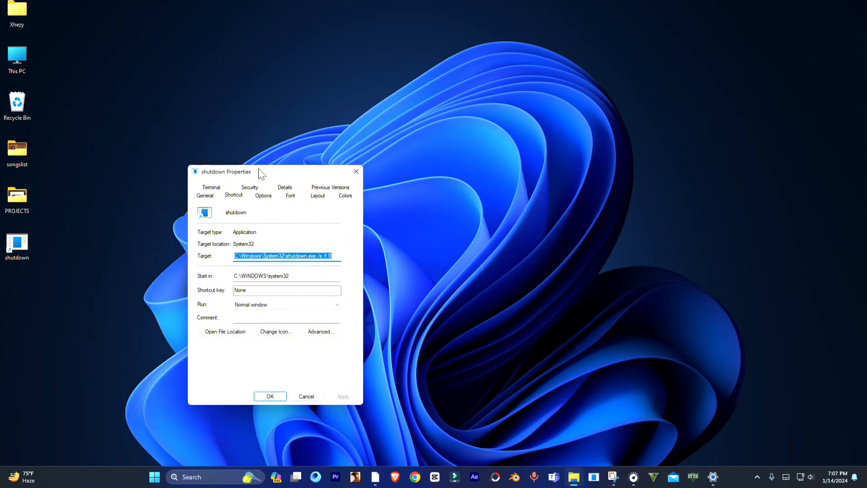
left_click(276, 332)
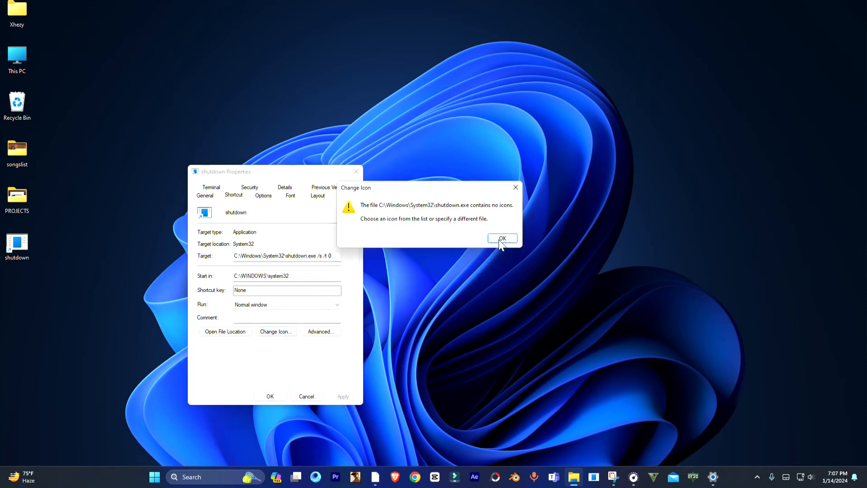
left_click(502, 238)
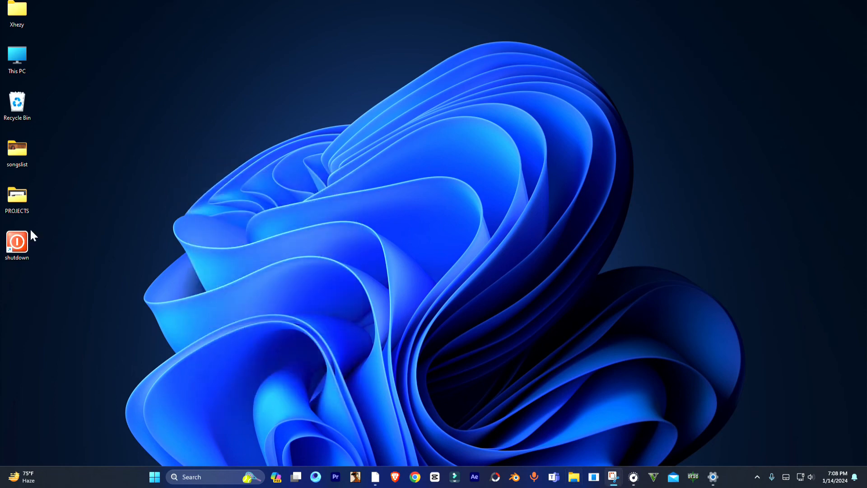
left_click_drag(16, 243, 332, 182)
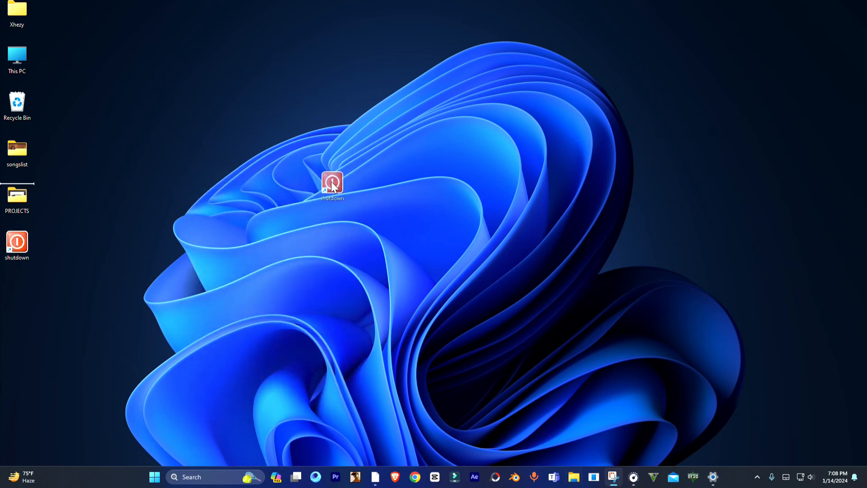
left_click_drag(331, 182, 17, 246)
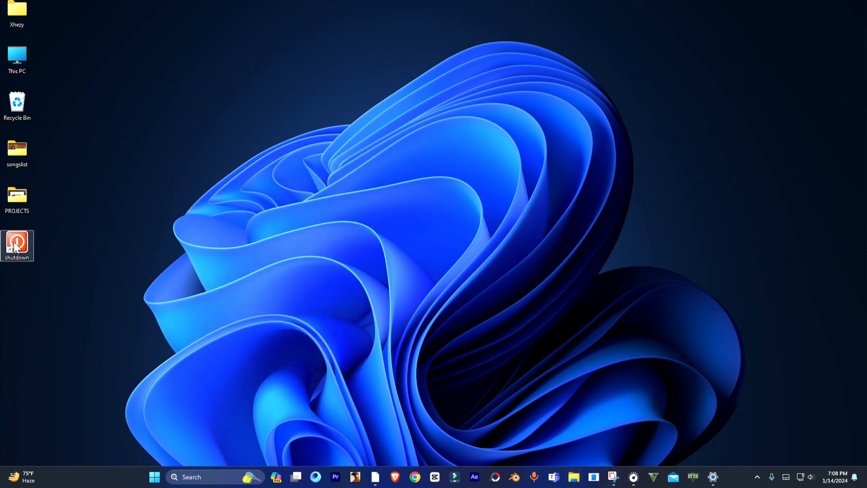
mouse_move(16, 245)
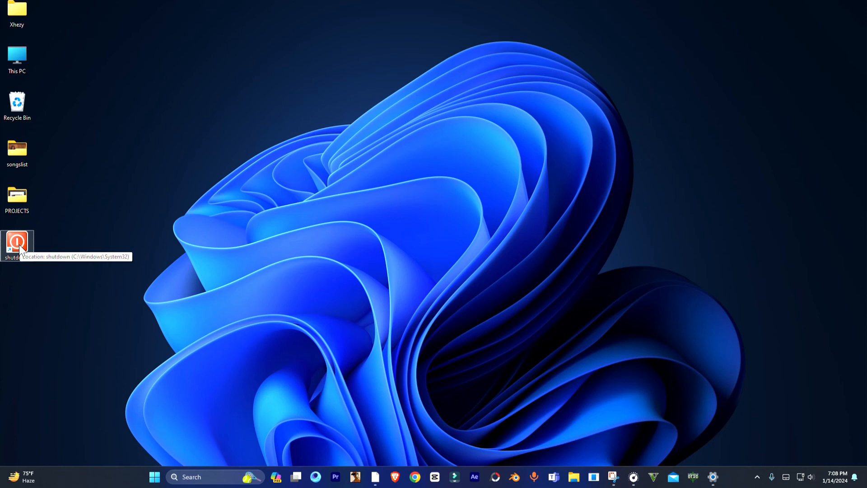
mouse_move(400, 256)
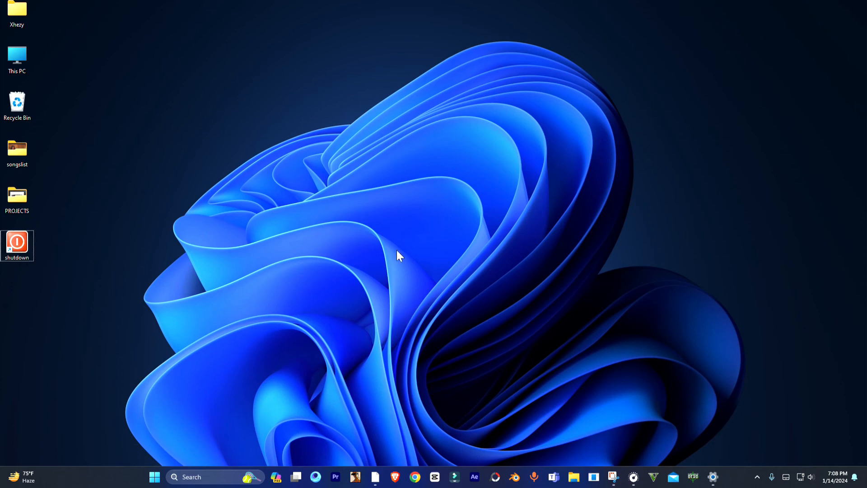
mouse_move(408, 15)
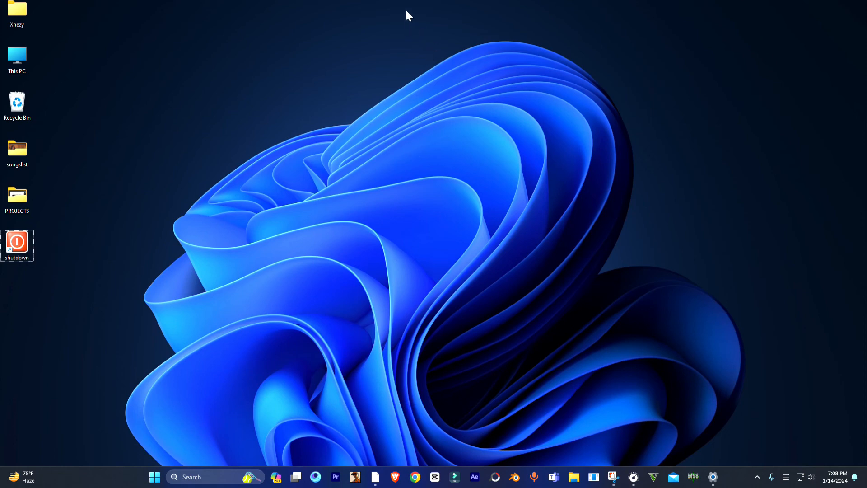